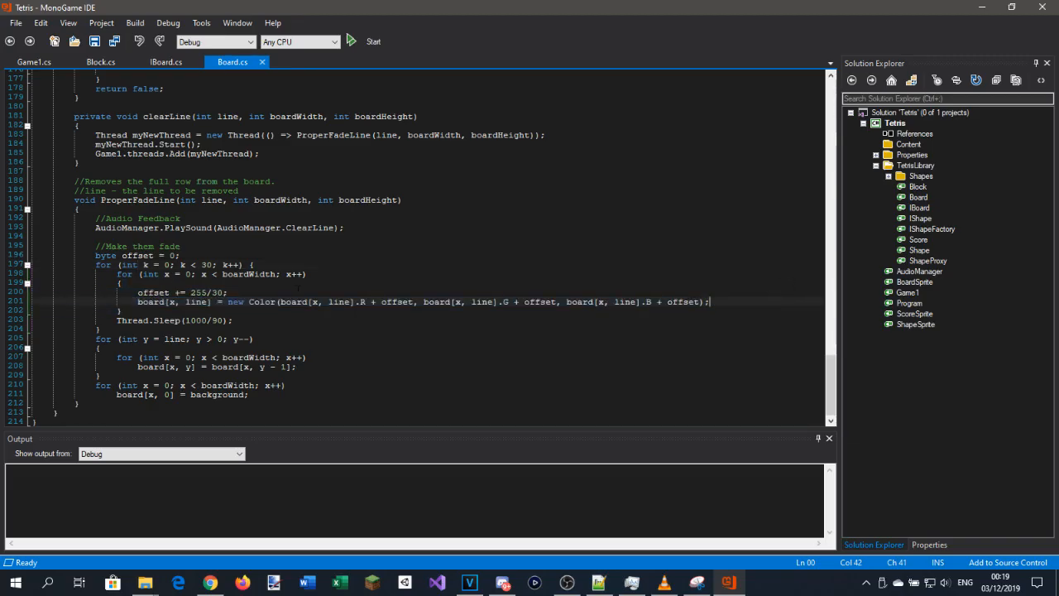
Start typing the field 'private int[] clearLines = new List<>();' near the top of Board.cs.
{"action": "left_click_drag", "start_coordinate": [138, 291], "coordinate": [709, 301]}
{"action": "type", "text": "private ub"}
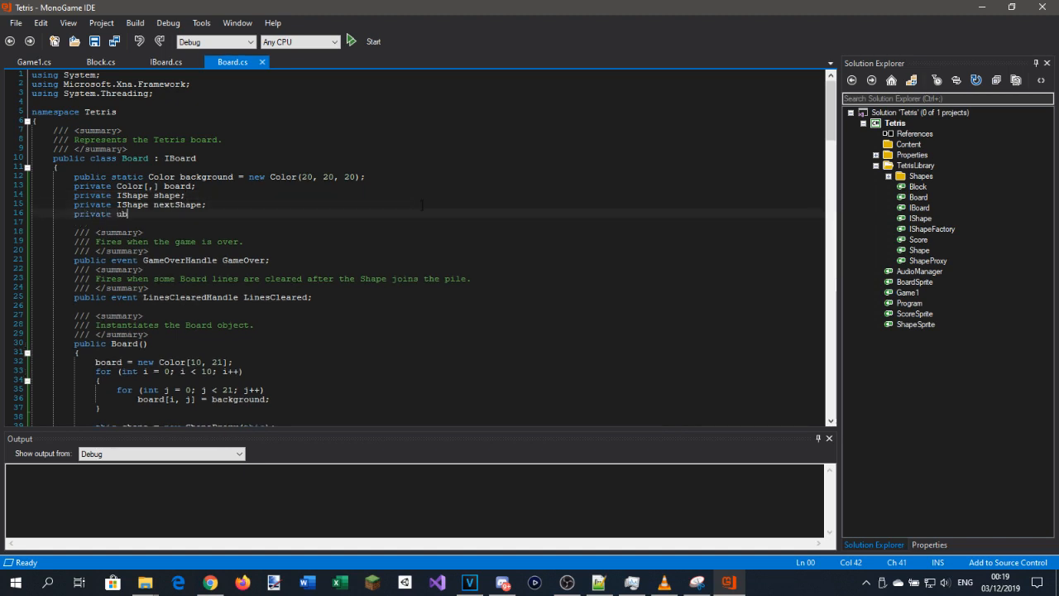
{"action": "type", "text": "int[]"}
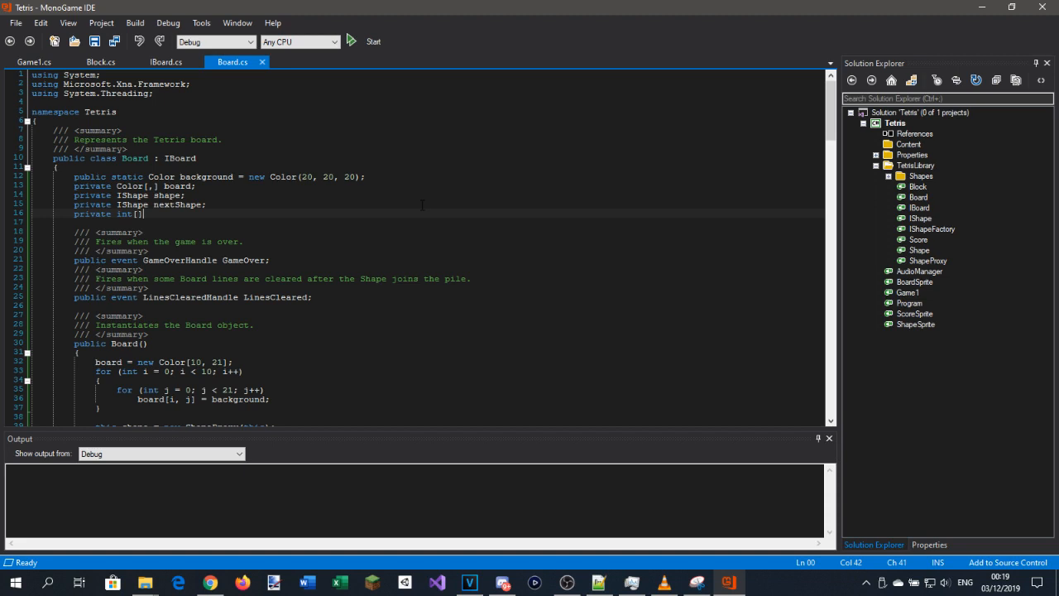
{"action": "type", "text": "clearLines ="}
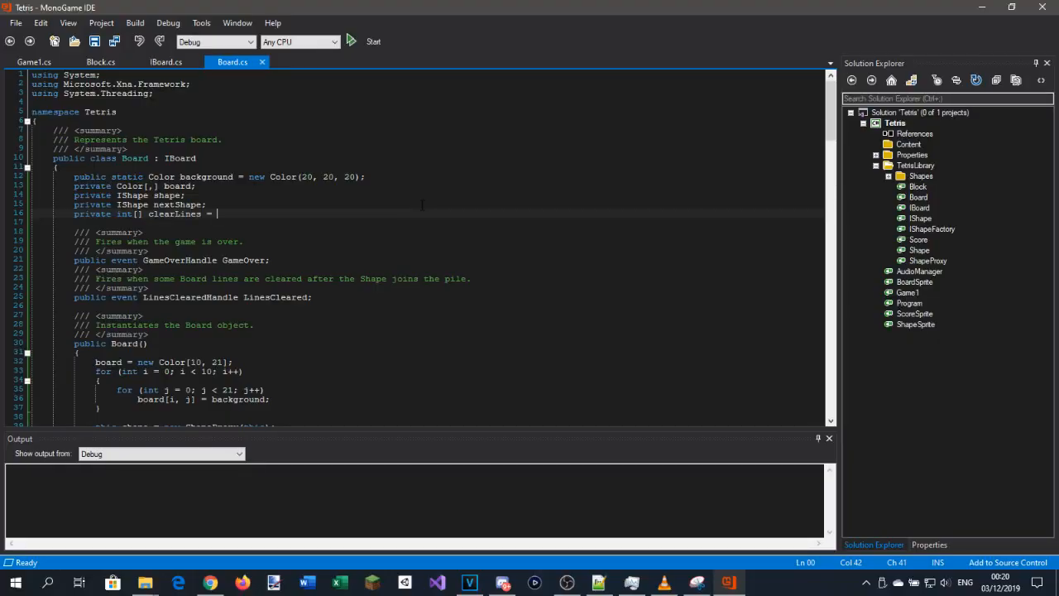
{"action": "type", "text": "{}"}
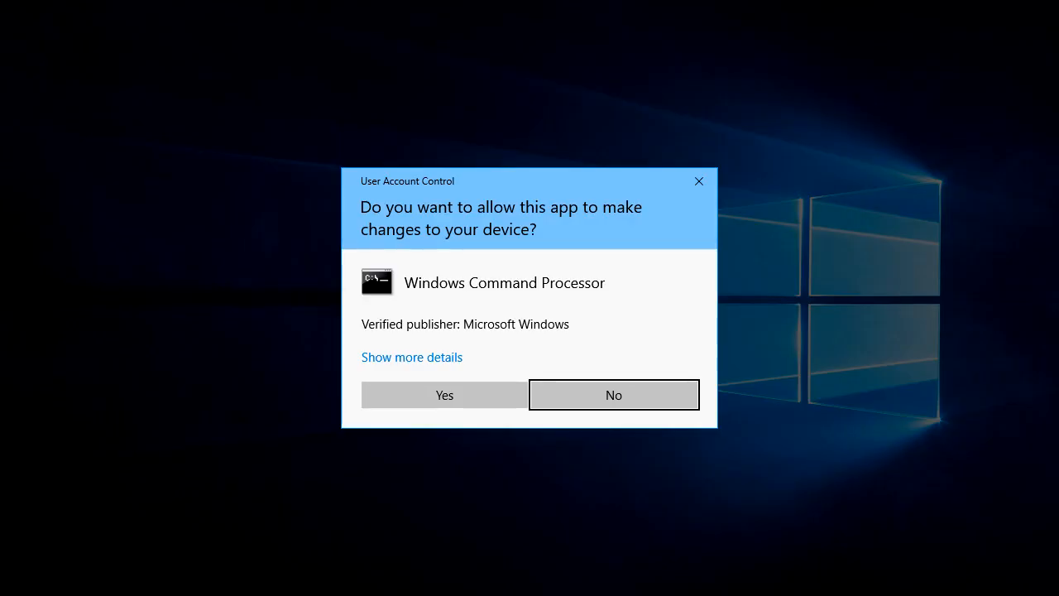
{"action": "left_click", "coordinate": [443, 395]}
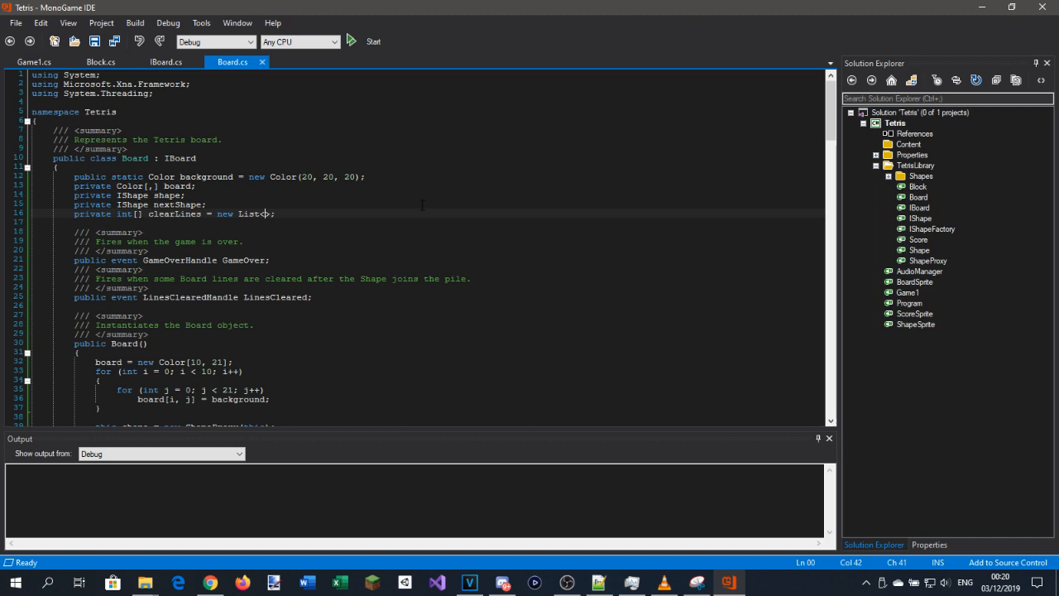
Complete the clearLines initializer so it reads new List<int>().
{"action": "type", "text": "int>()"}
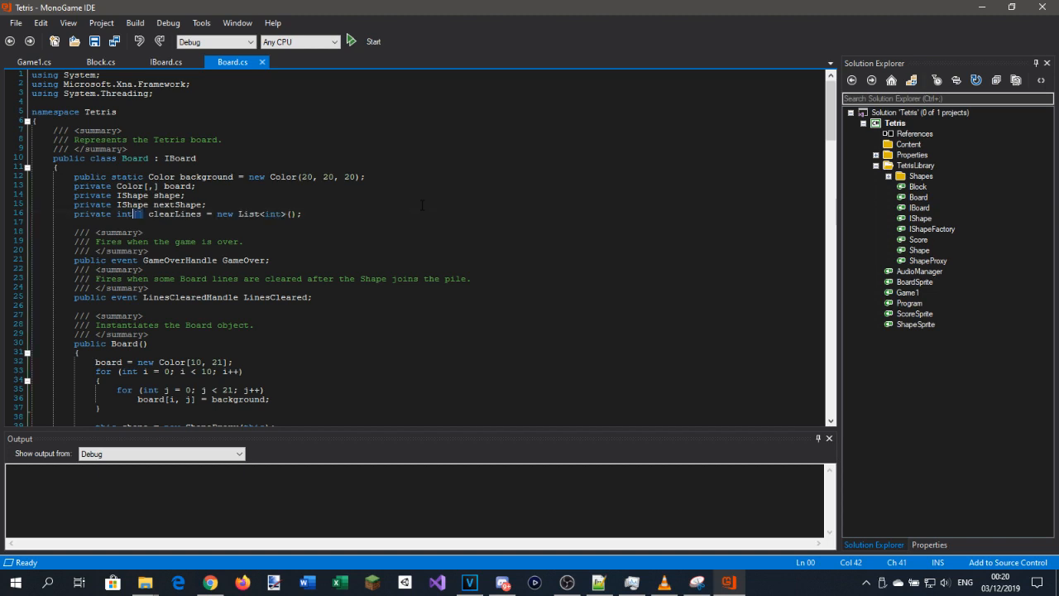
Change the clearLines field type to List<int> and scroll down to clearLine.
{"action": "type", "text": "List<int>"}
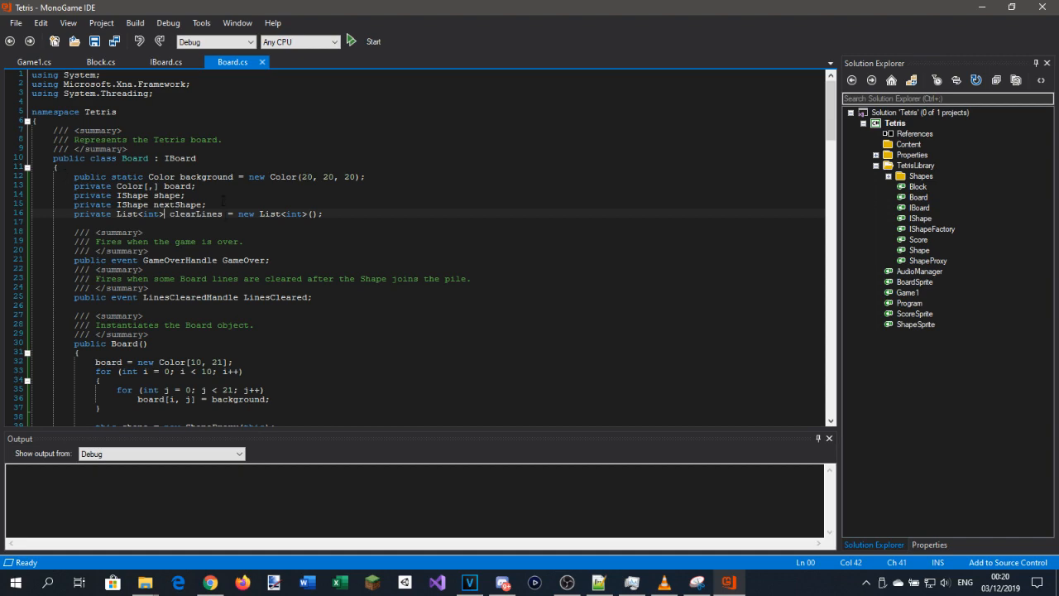
{"action": "scroll", "scroll_direction": "down", "scroll_amount": 3}
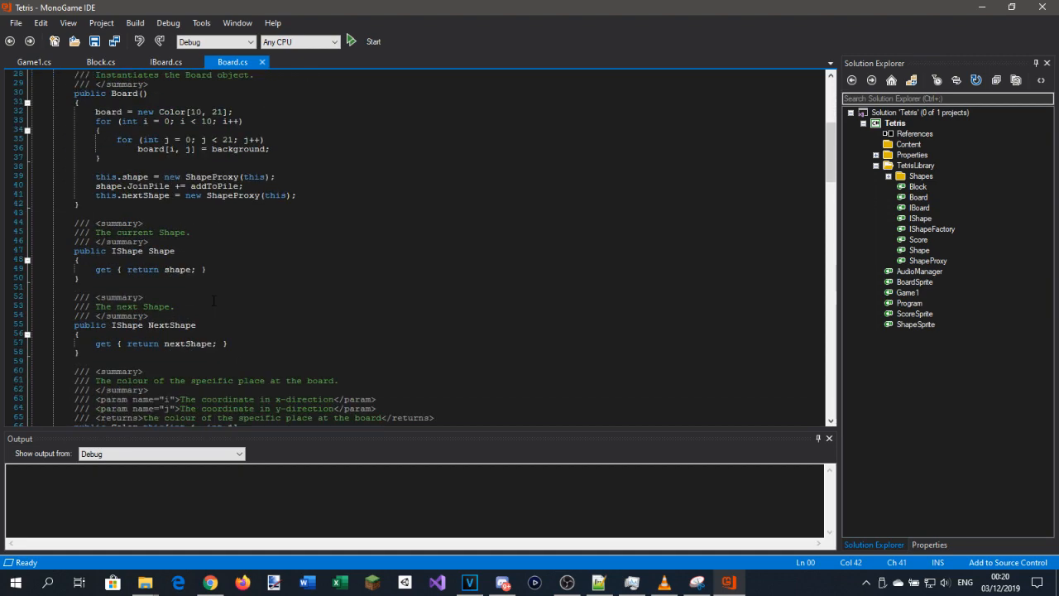
{"action": "scroll", "scroll_direction": "down", "scroll_amount": 3}
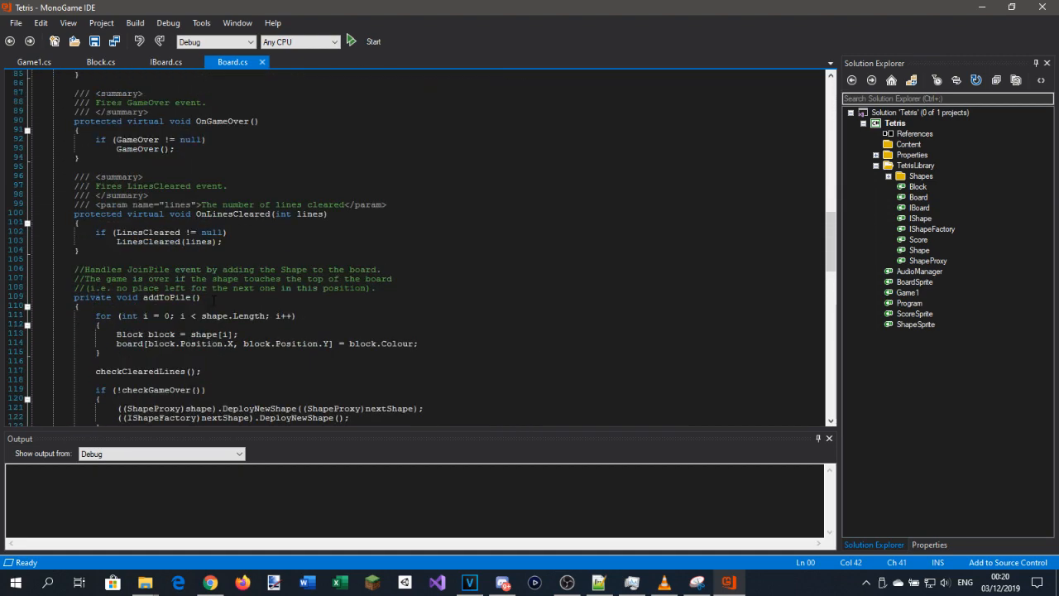
{"action": "scroll", "scroll_direction": "down", "scroll_amount": 3}
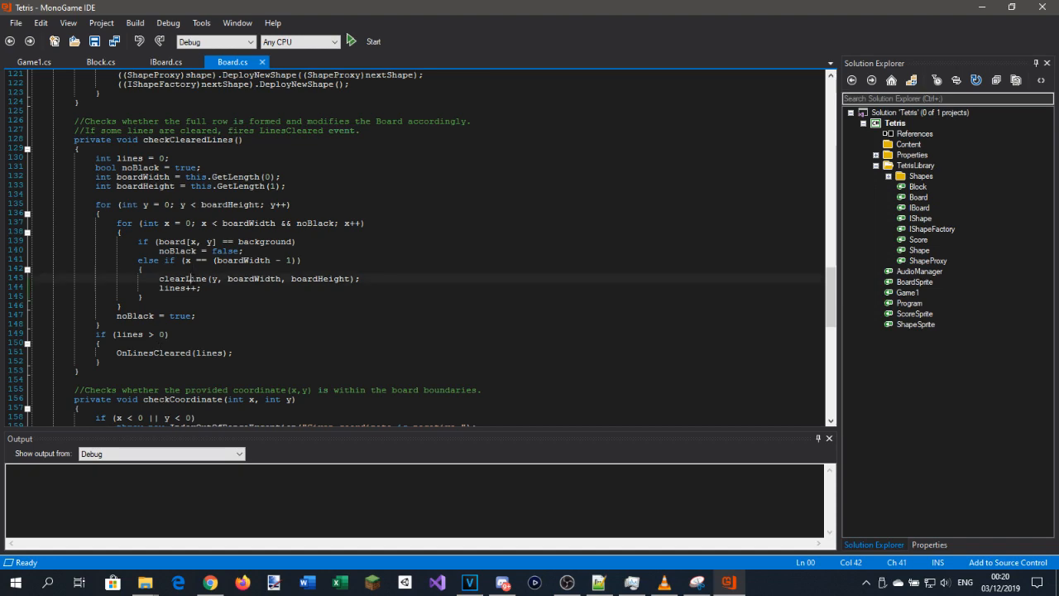
{"action": "scroll", "scroll_direction": "down", "scroll_amount": 3}
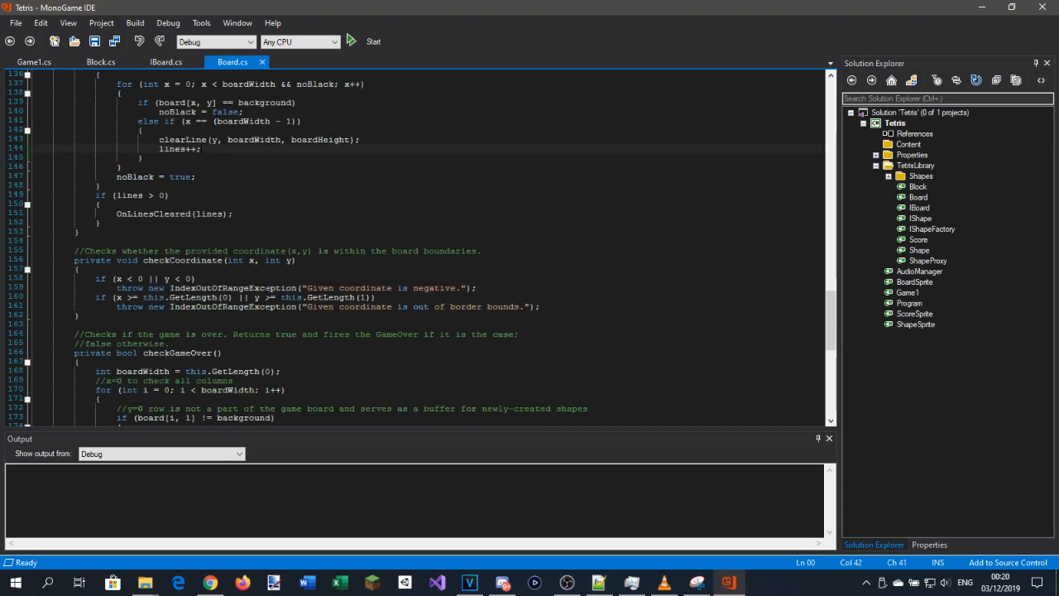
{"action": "scroll", "scroll_direction": "down", "scroll_amount": 3}
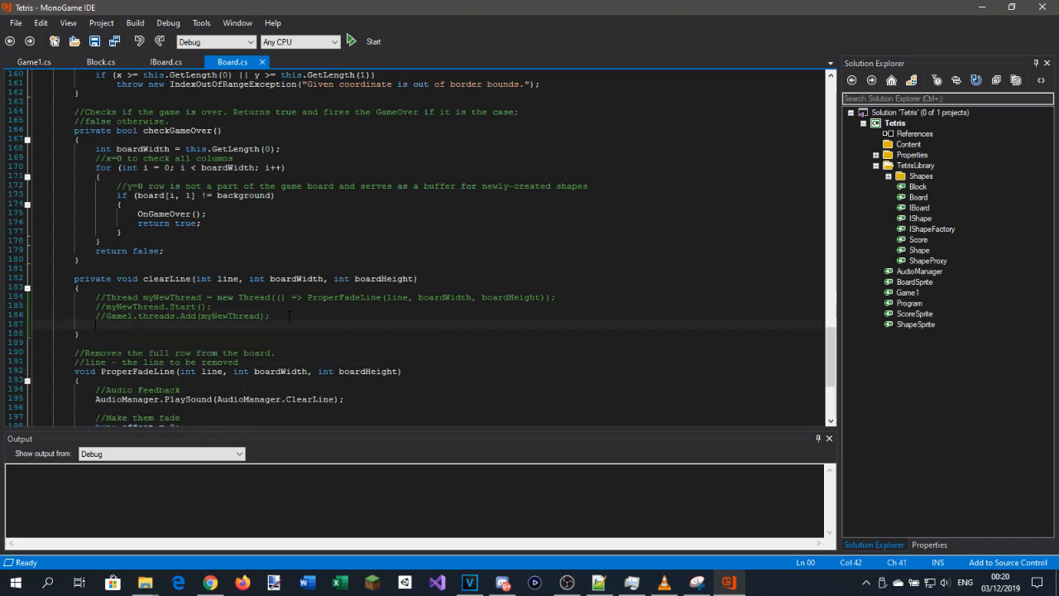
Add clearLines.Add(line); in clearLine, then open the CustomEngine solution file.
{"action": "type", "text": "clearLines.Add();"}
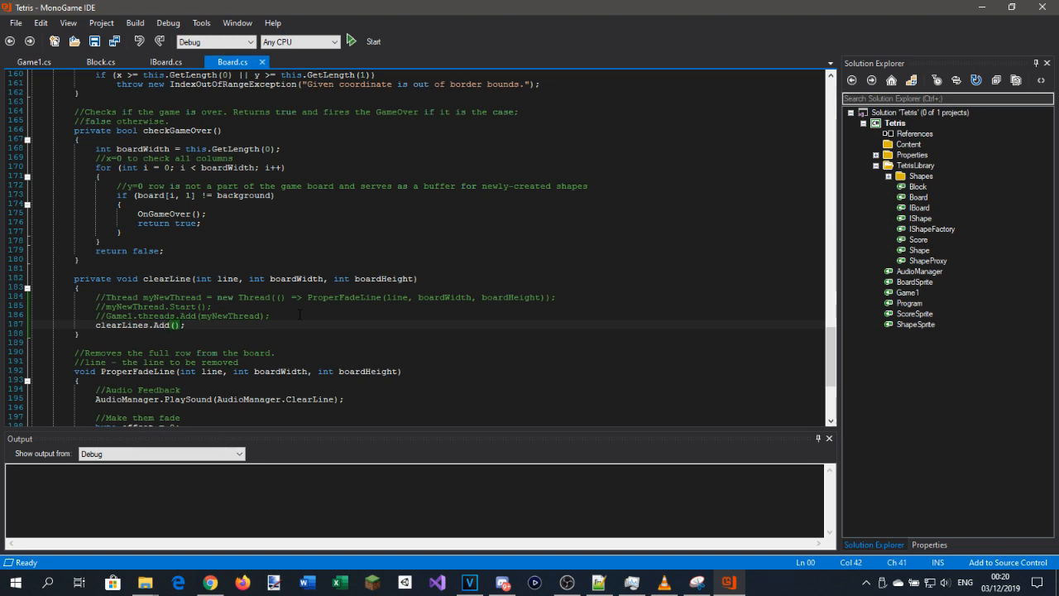
{"action": "type", "text": "li"}
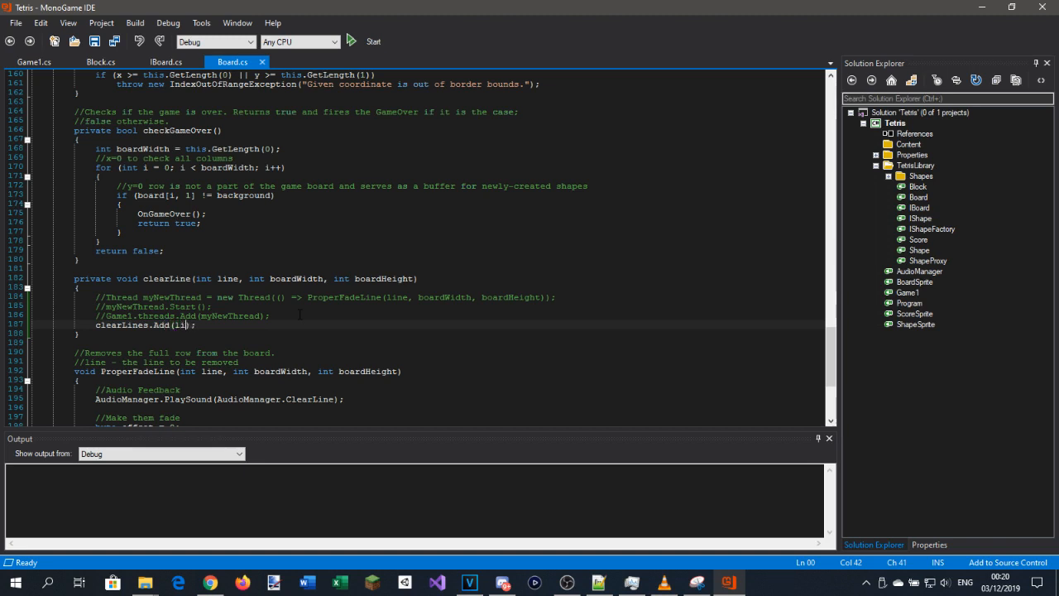
{"action": "type", "text": "ne"}
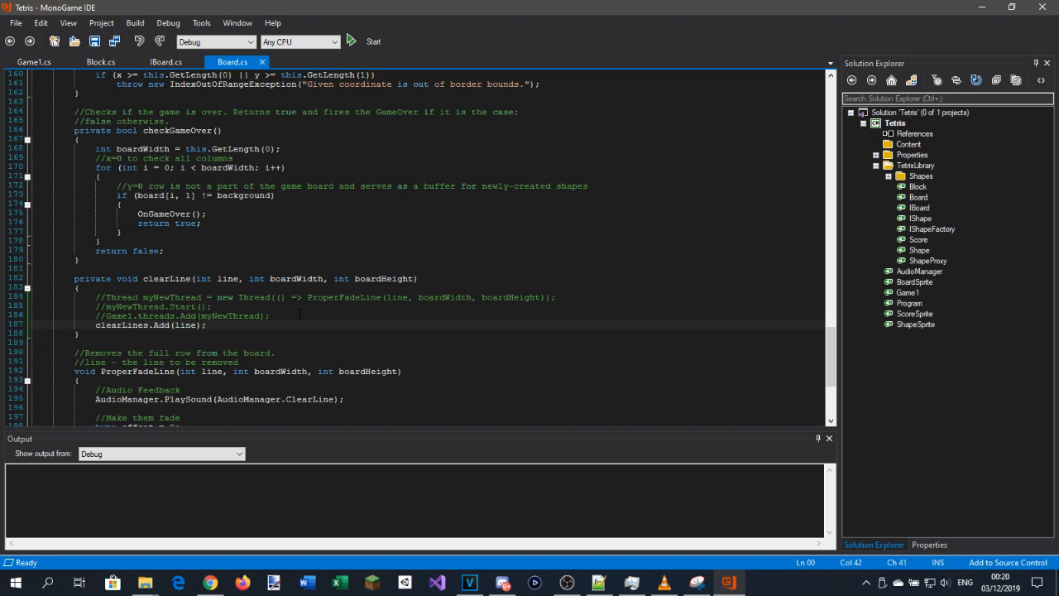
{"action": "double_click", "coordinate": [120, 324]}
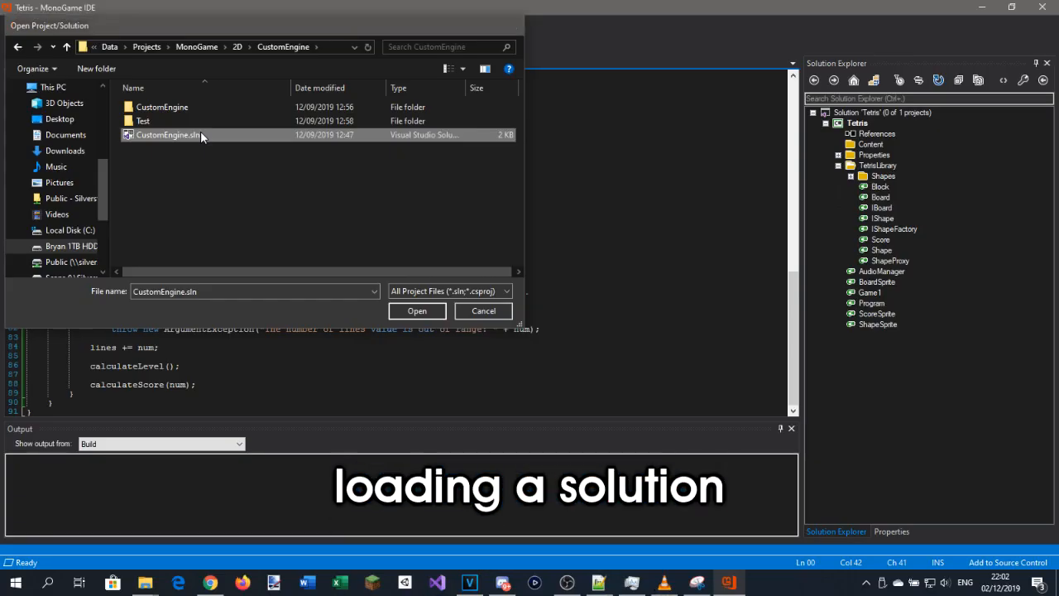
{"action": "left_click", "coordinate": [417, 310]}
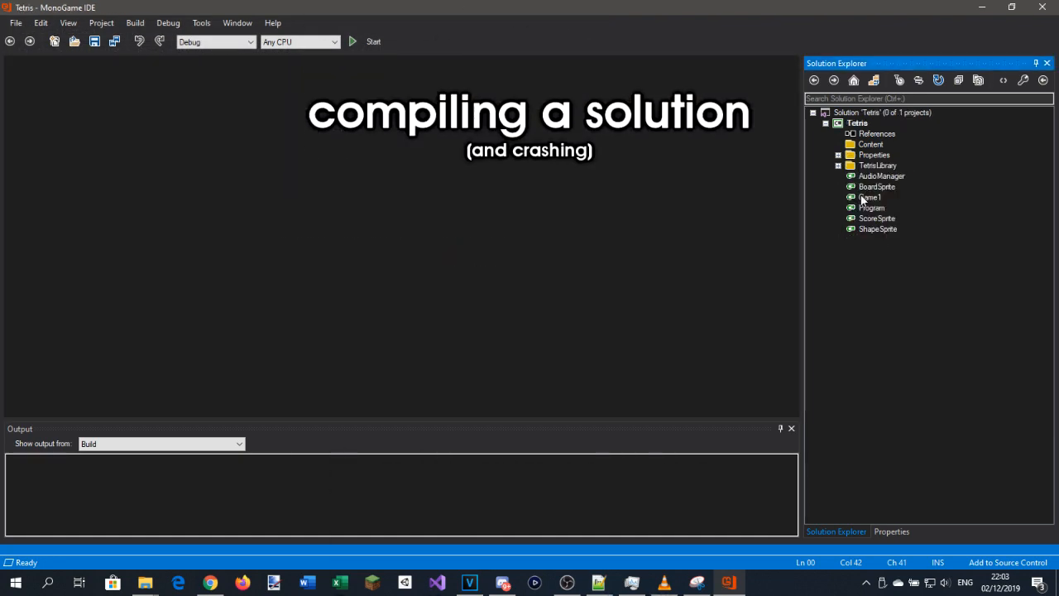
Open Game1.cs and build and run the Tetris solution.
{"action": "double_click", "coordinate": [871, 197]}
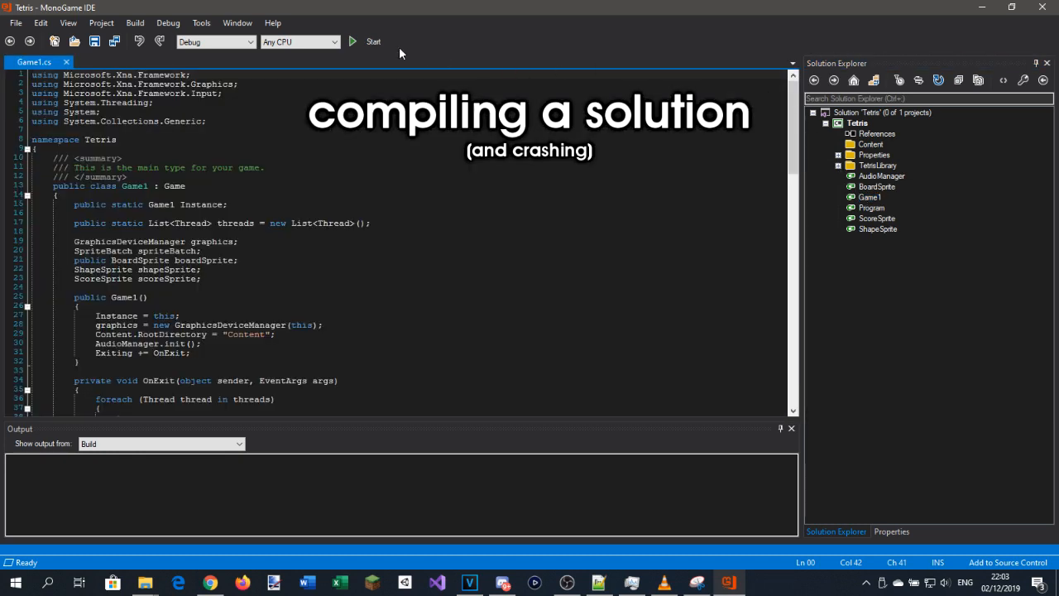
{"action": "mouse_move", "coordinate": [370, 47]}
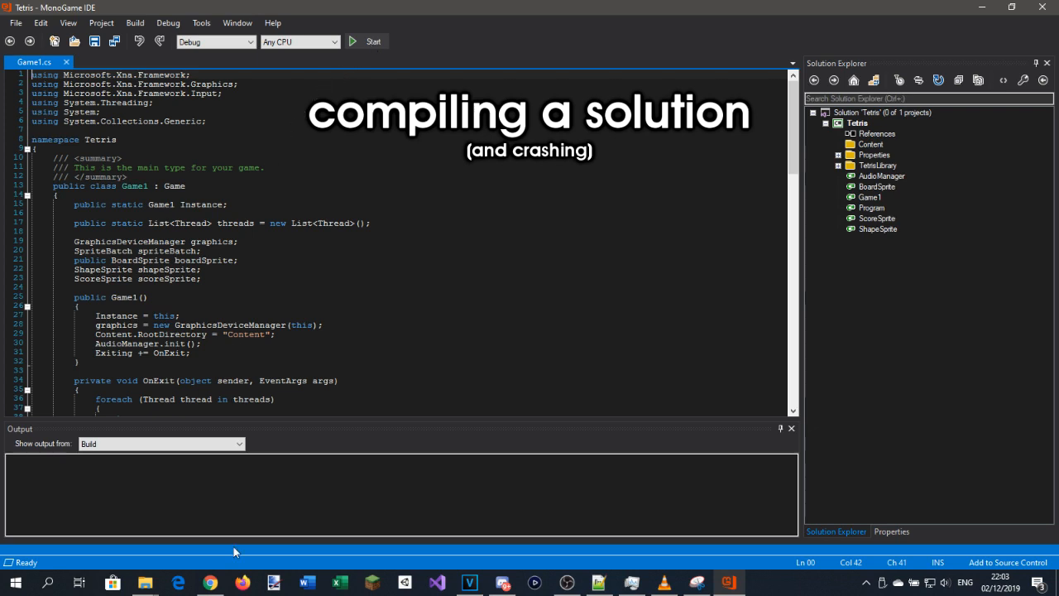
{"action": "mouse_move", "coordinate": [288, 425]}
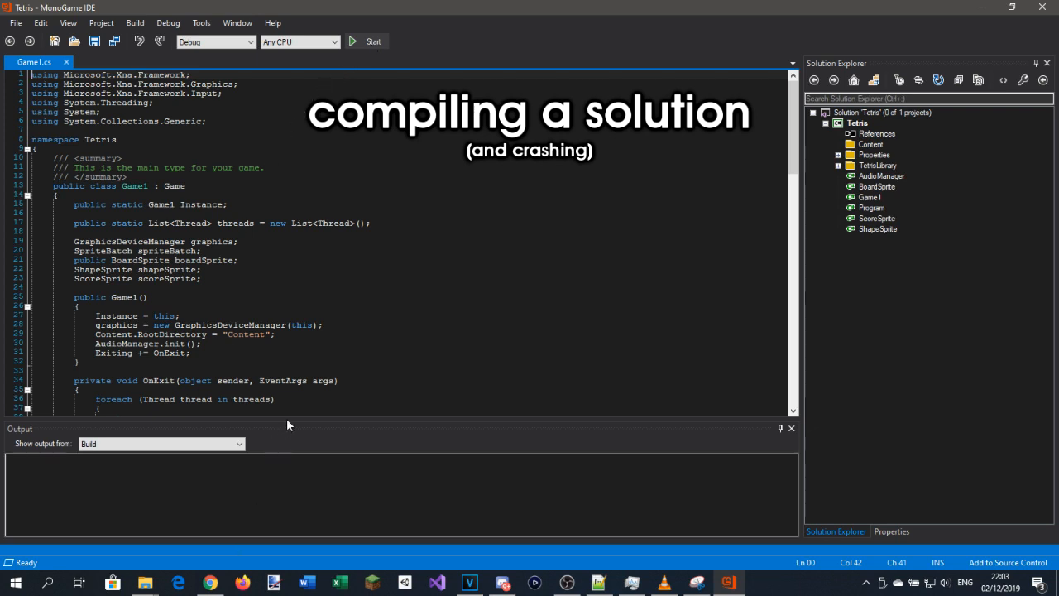
{"action": "left_click", "coordinate": [370, 41]}
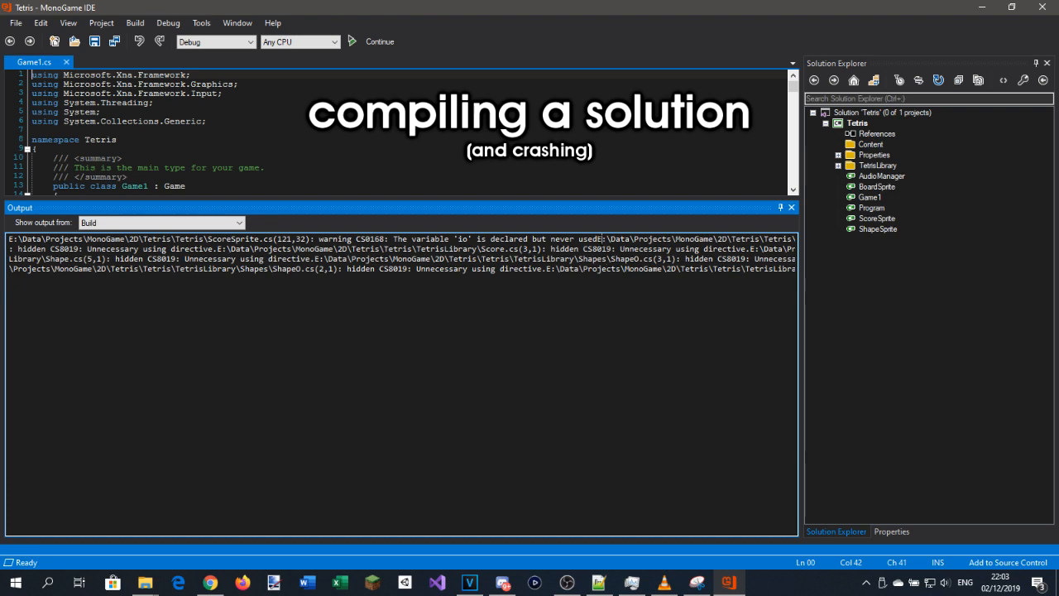
{"action": "mouse_move", "coordinate": [352, 41]}
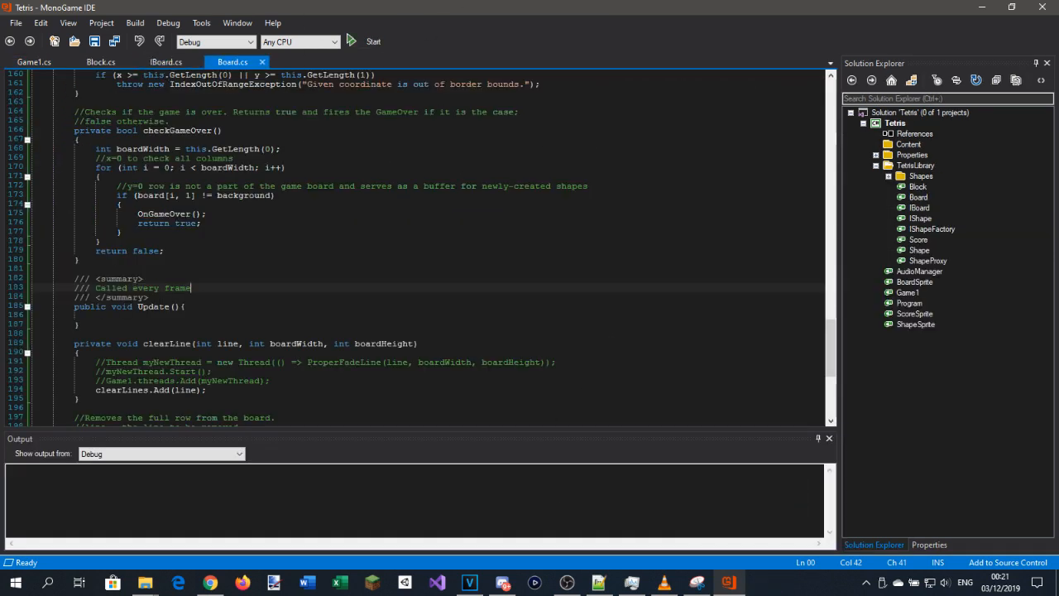
Review IBoard.cs's members, glance back at Board.cs, then return to IBoard.cs.
{"action": "left_click", "coordinate": [166, 61]}
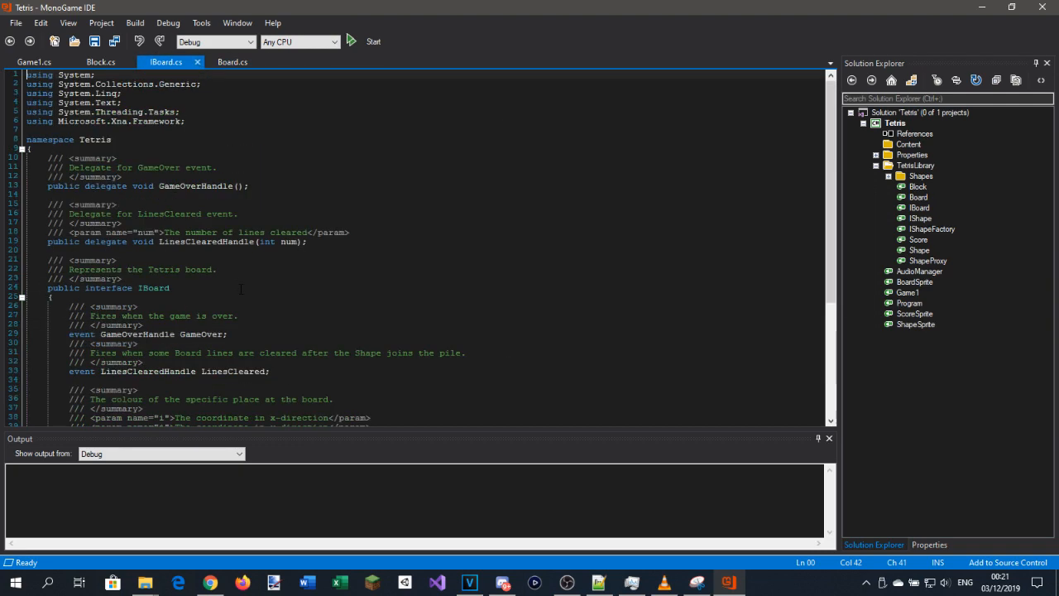
{"action": "scroll", "scroll_direction": "down", "scroll_amount": 3}
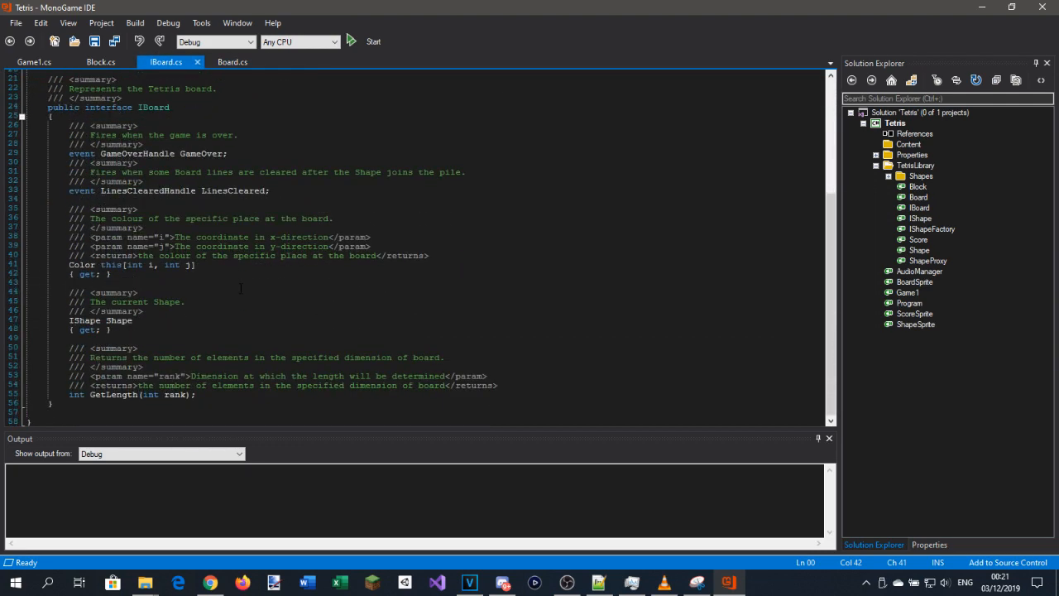
{"action": "left_click", "coordinate": [232, 63]}
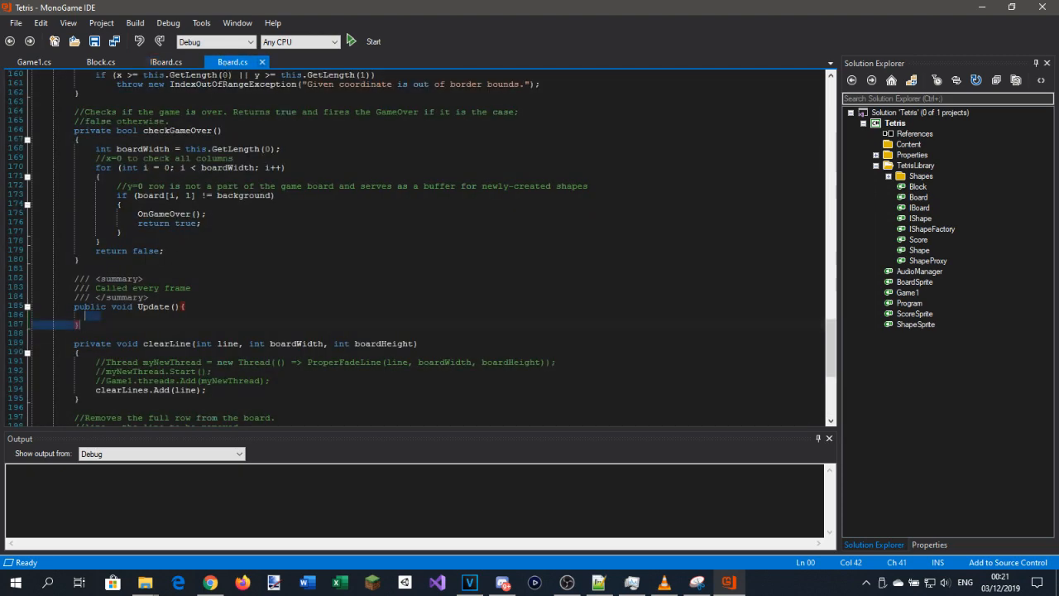
{"action": "left_click", "coordinate": [165, 62]}
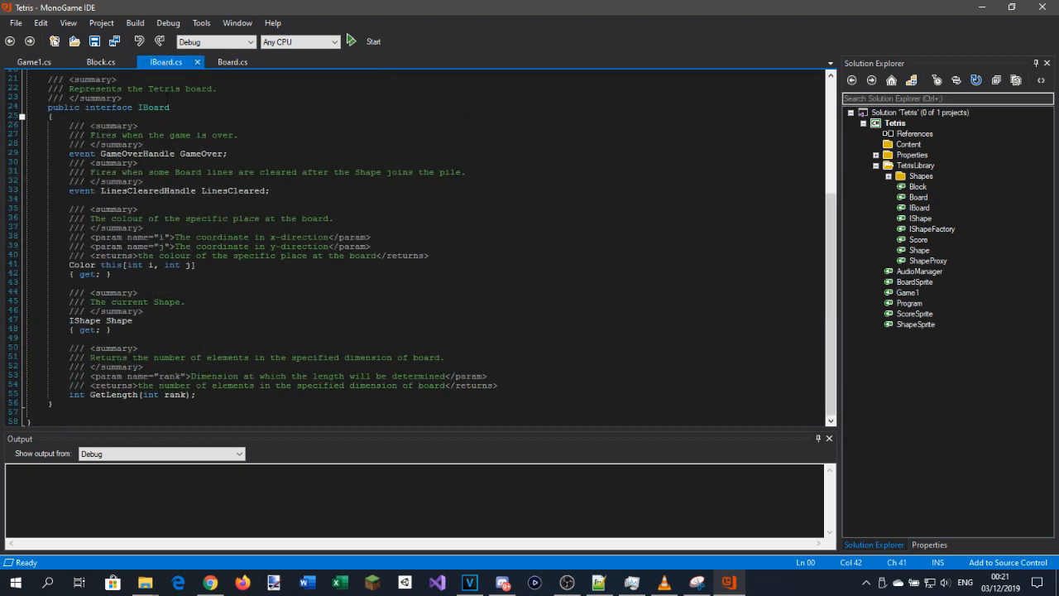